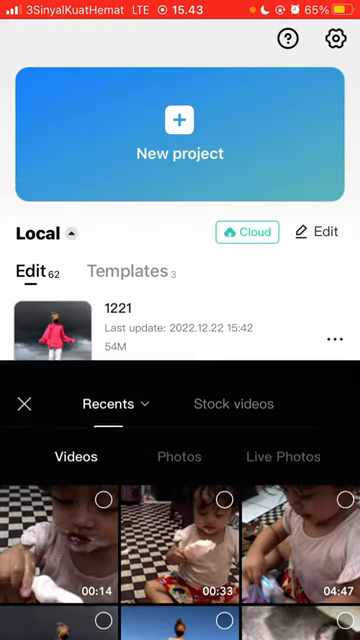
# Choose the child-dancing clip from Recents as the new project's media.
pyautogui.click(24, 404)
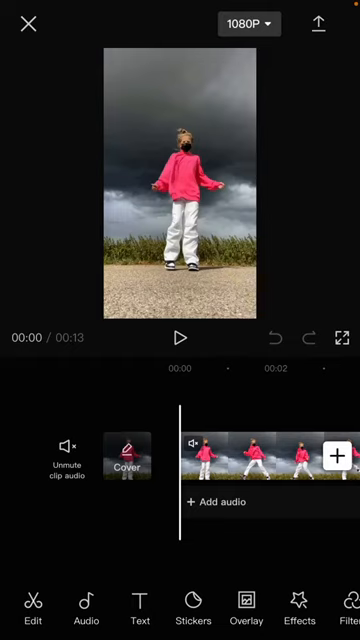
# Reach the Add sound library through Audio and Sounds, after backing out to the editor twice.
pyautogui.click(84, 606)
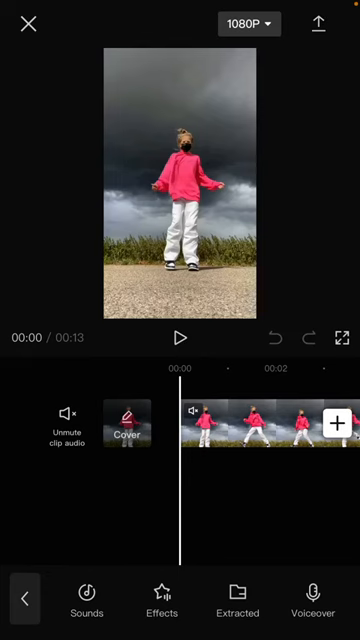
pyautogui.click(86, 590)
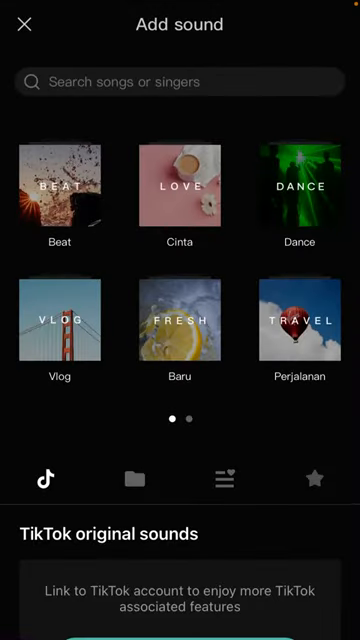
pyautogui.click(24, 24)
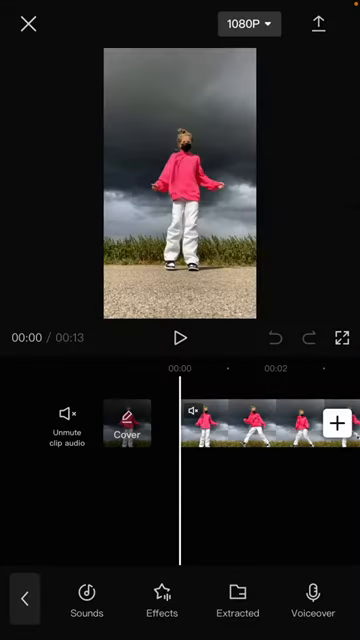
pyautogui.click(84, 600)
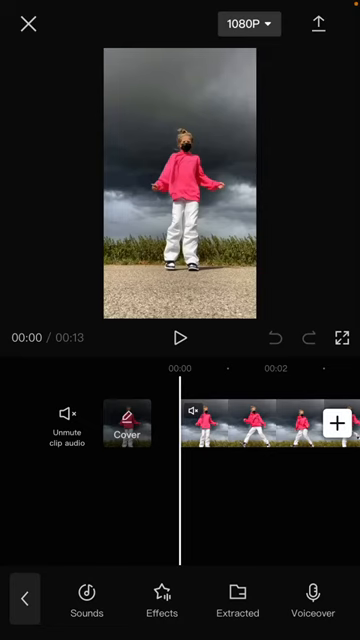
pyautogui.click(86, 592)
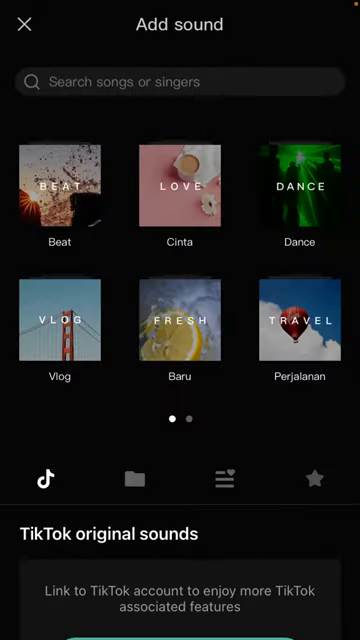
pyautogui.click(24, 24)
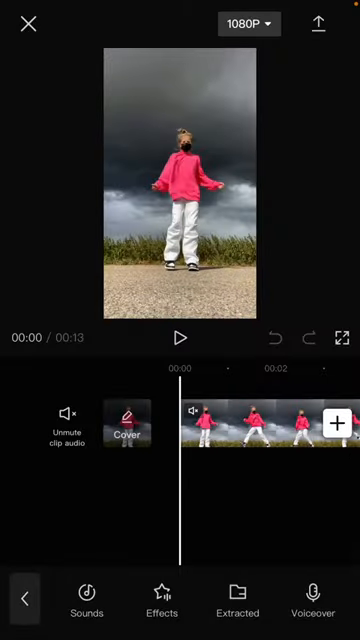
pyautogui.click(86, 588)
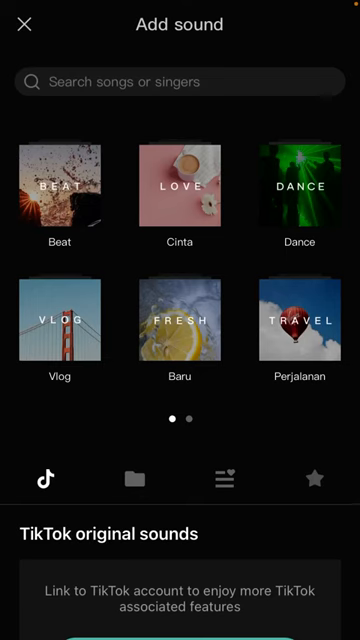
# Preview Rainy Day in the Vlog collection and place it beneath the dancing clip.
pyautogui.click(52, 330)
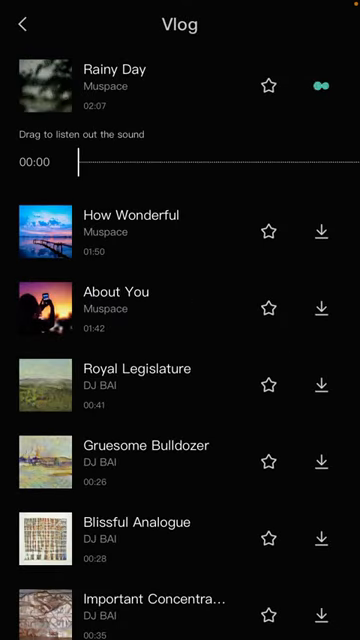
pyautogui.click(320, 86)
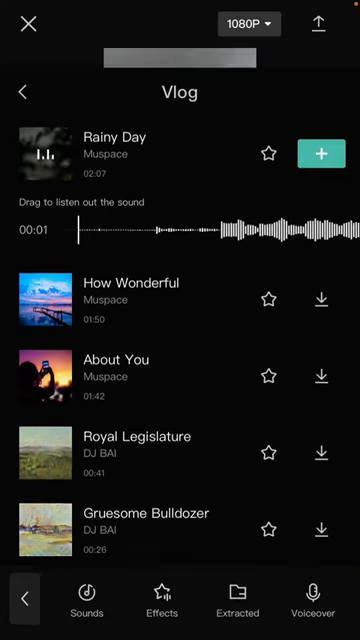
pyautogui.click(320, 152)
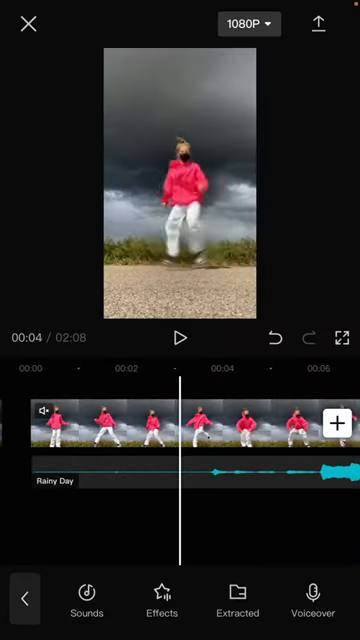